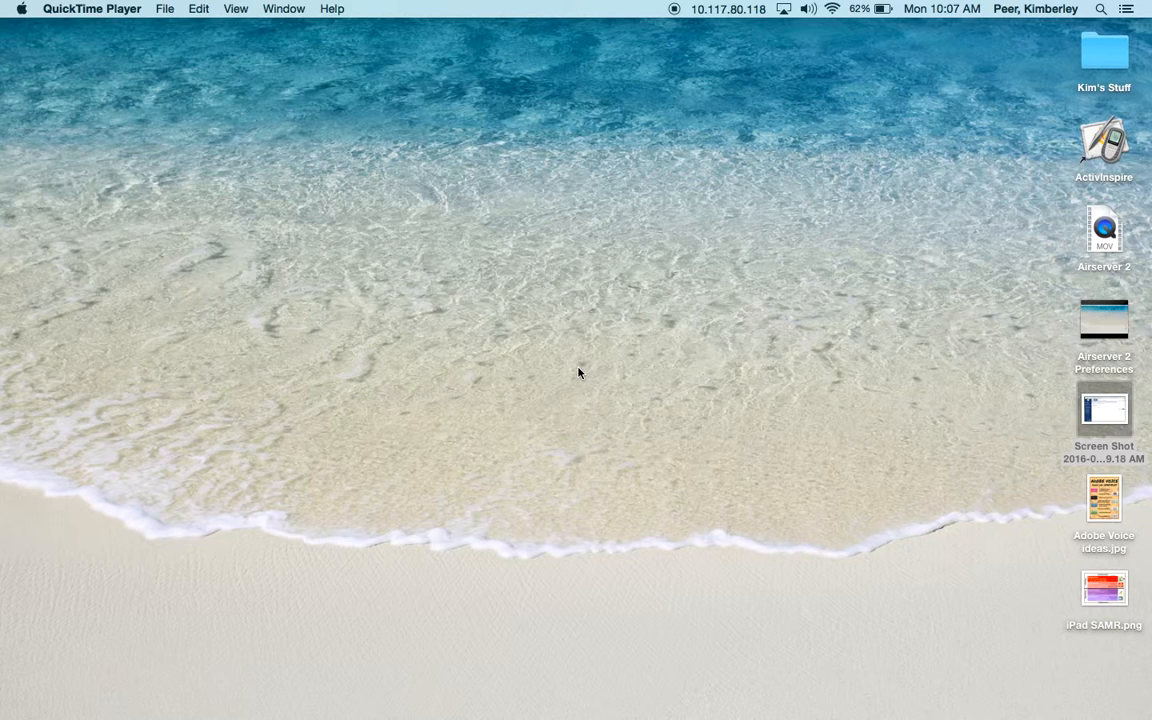
mouse_move(736, 684)
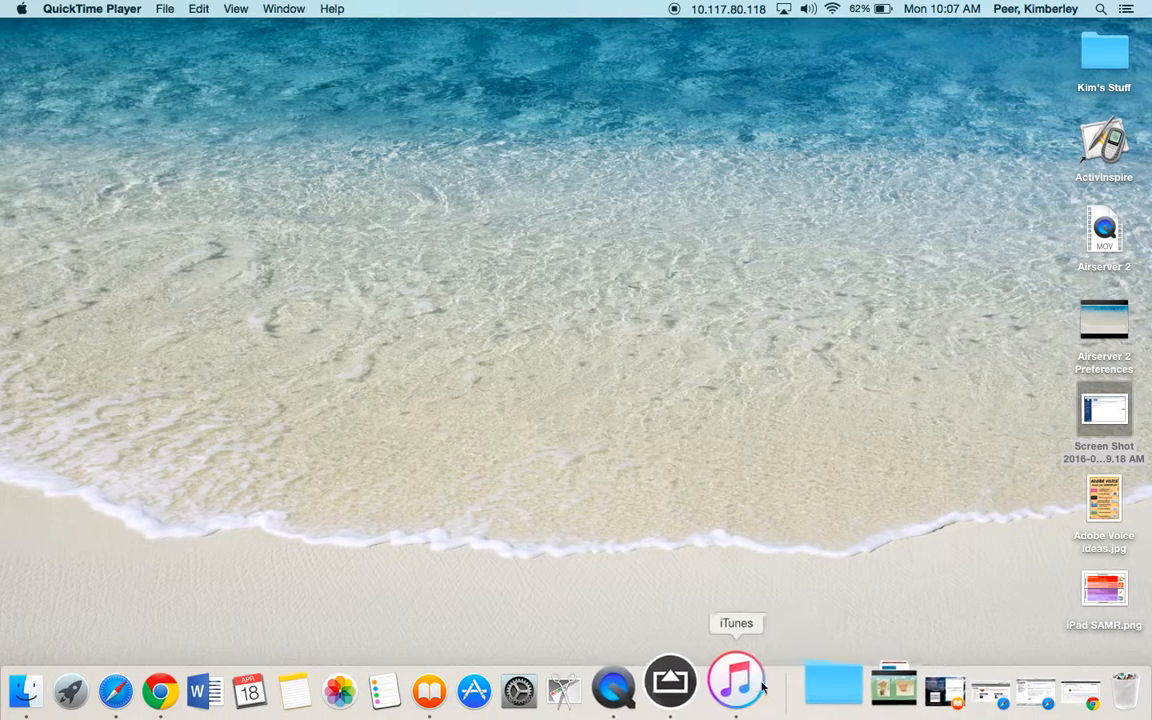
Launch AirServer from the Dock so it becomes the active Mac application
click(696, 688)
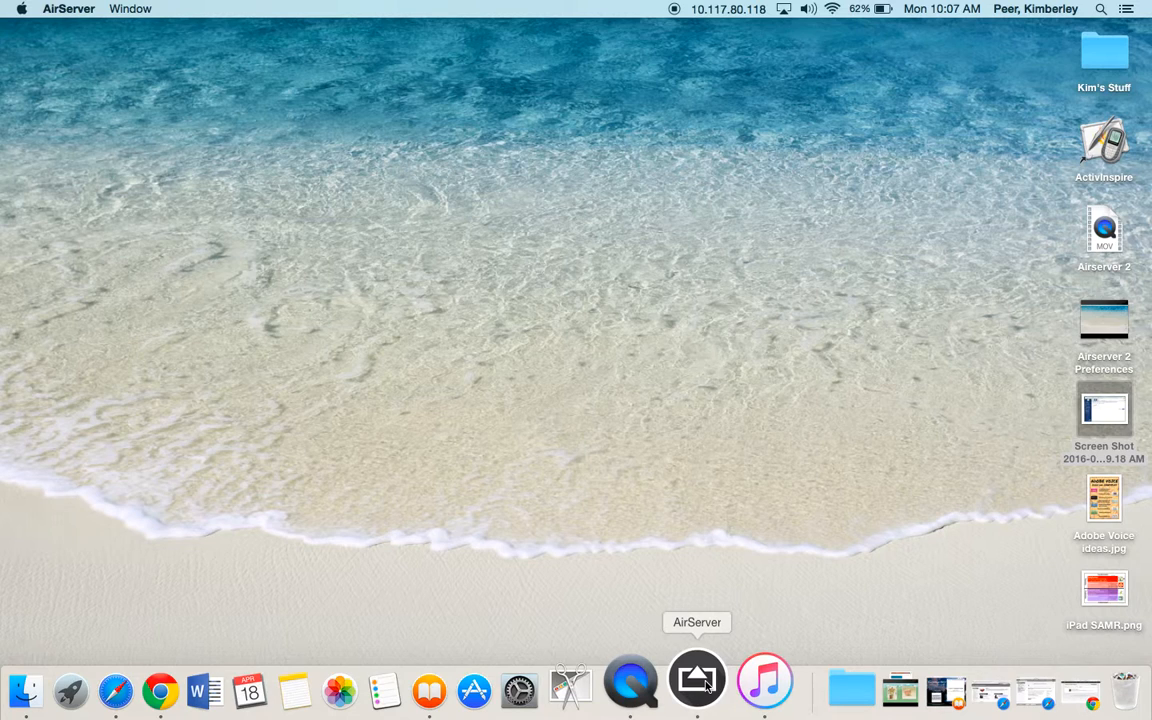
click(1100, 8)
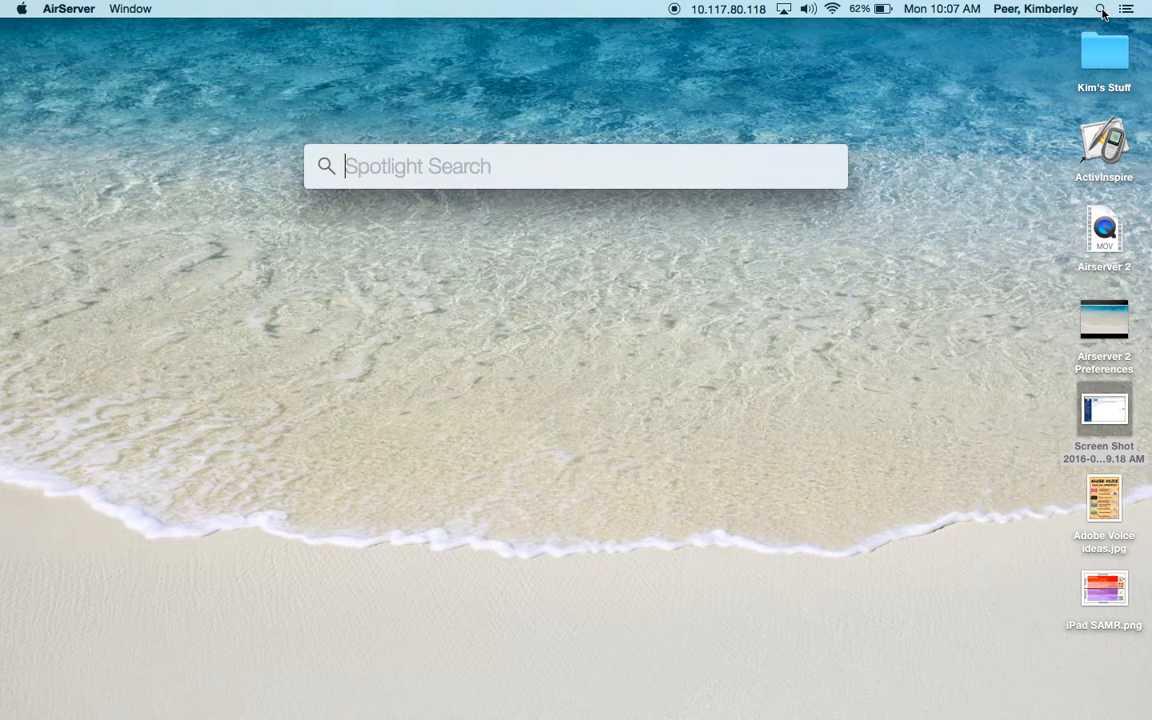
text(airServer)
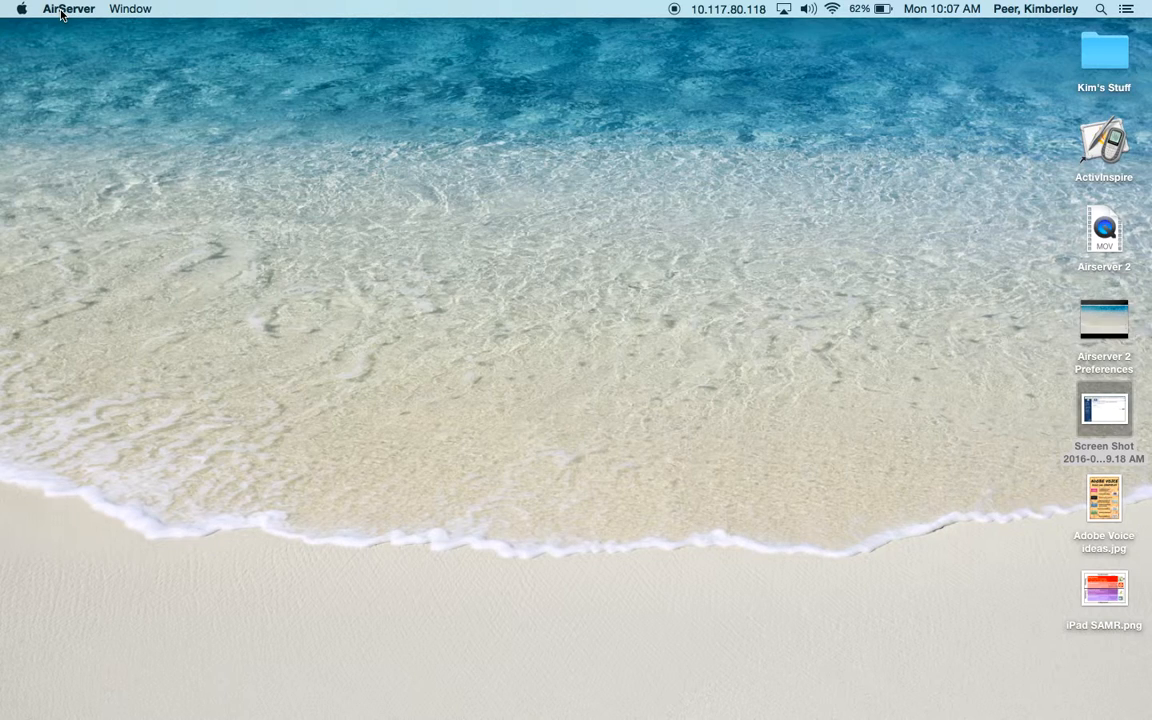
mouse_move(252, 4)
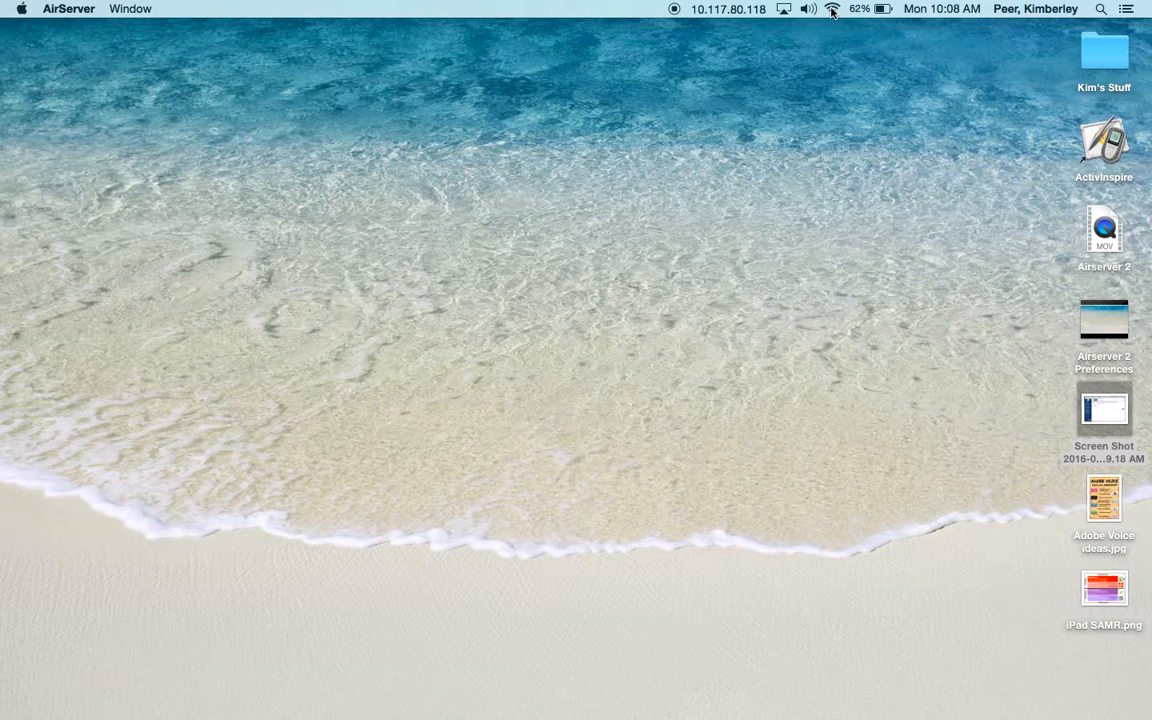
Show the Mac's Wi-Fi network list, confirming WCPS is the joined network
click(832, 8)
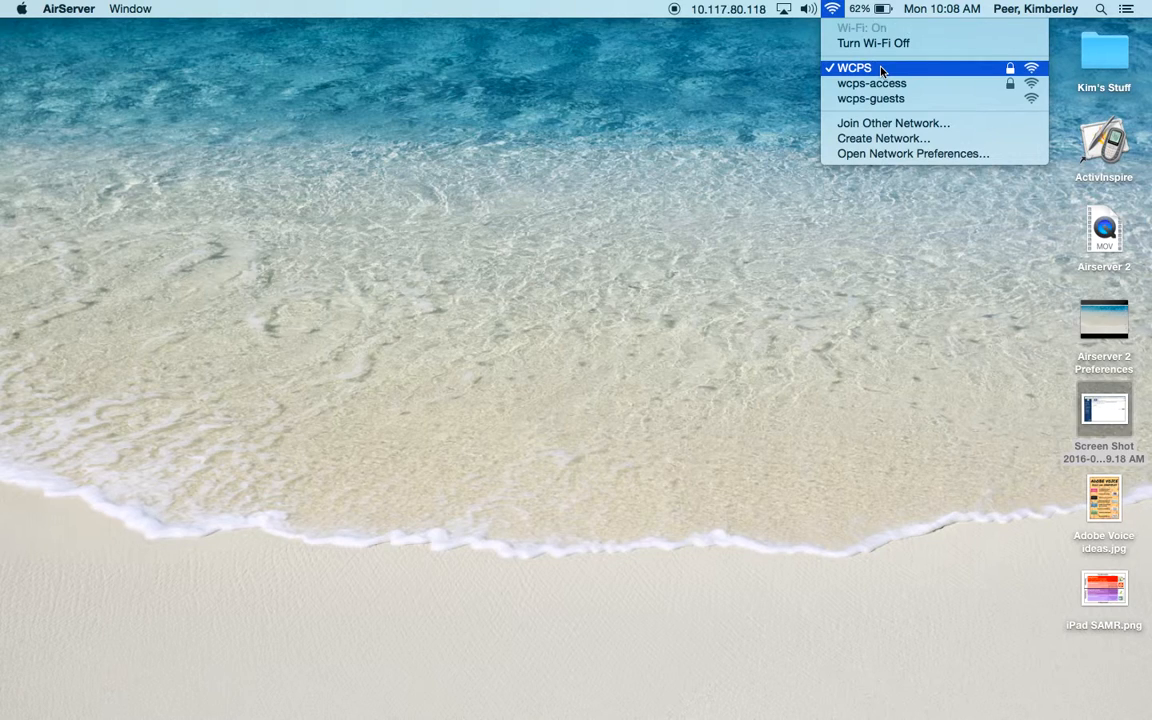
mouse_move(452, 316)
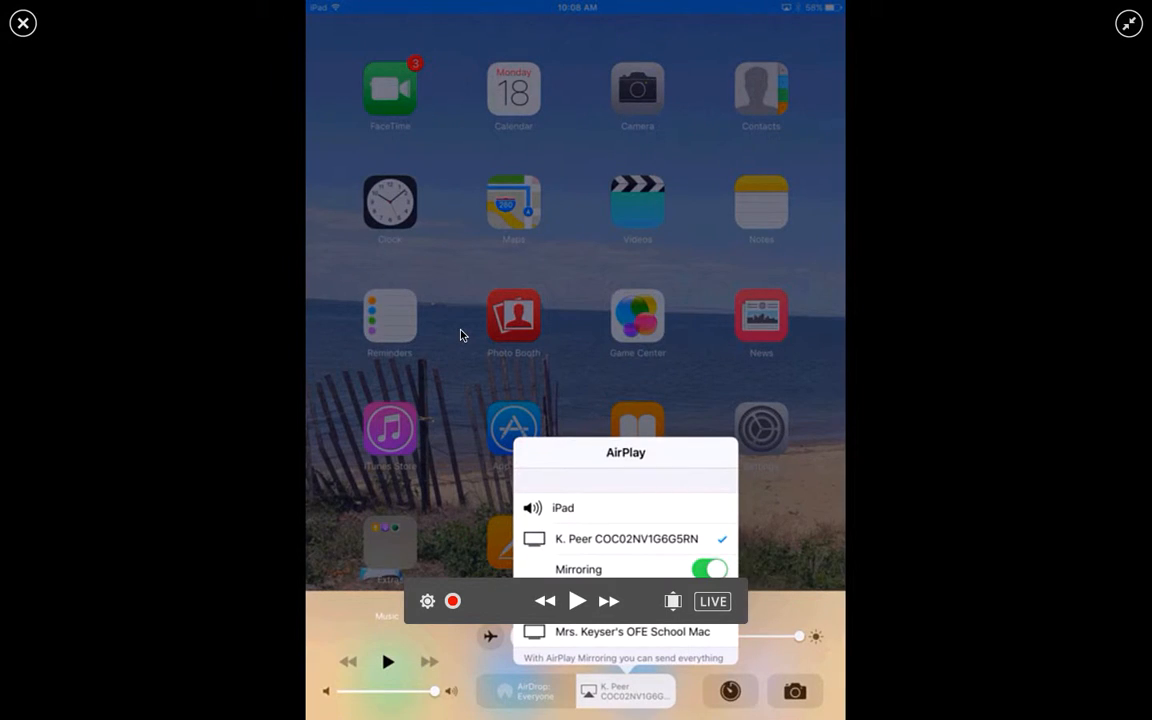
mouse_move(668, 388)
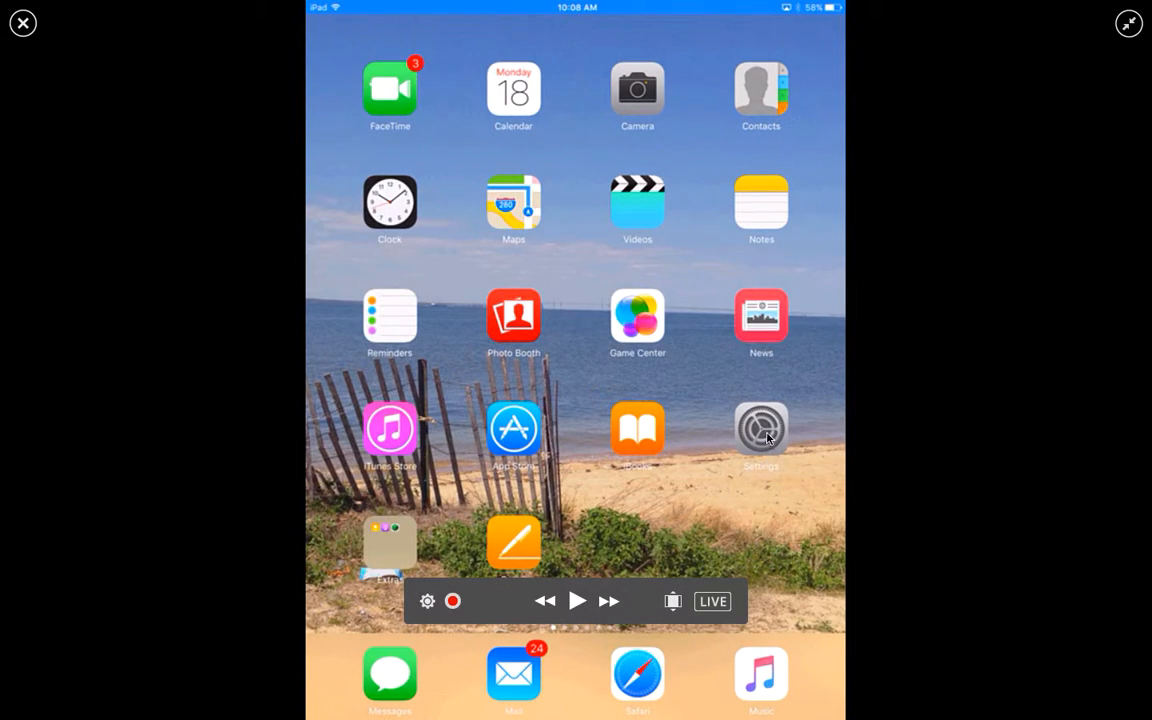
mouse_move(764, 430)
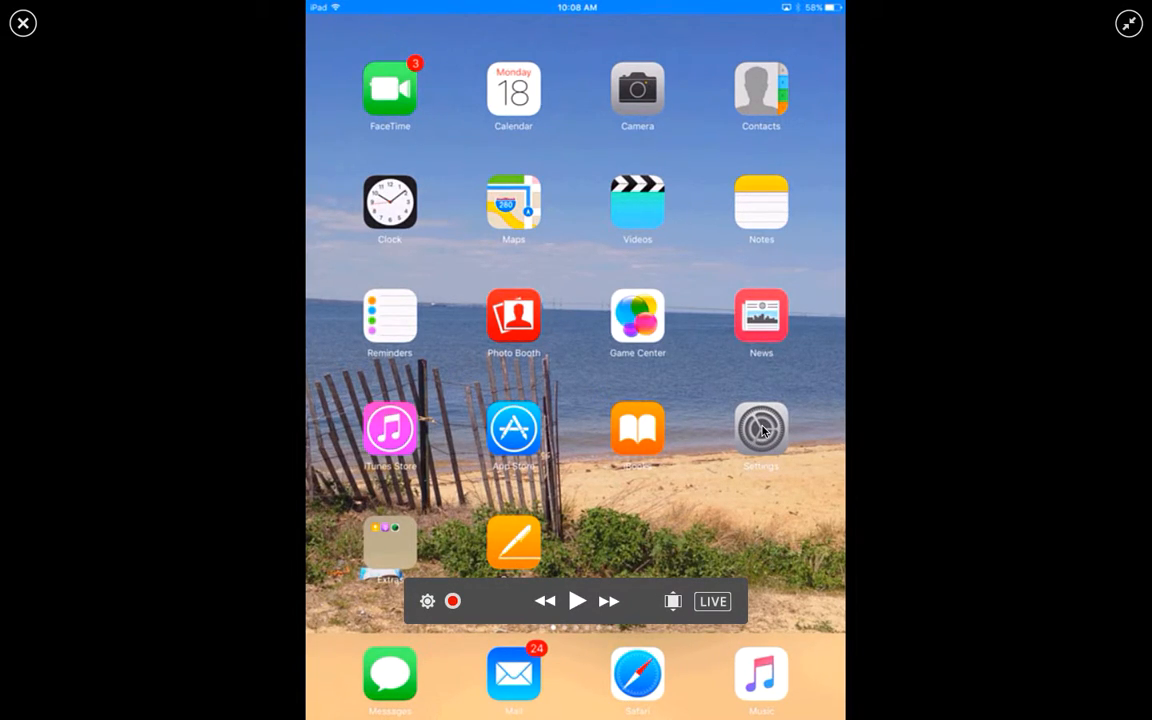
Bring the mirrored iPad home screen into view on the Mac with mirroring on
click(1128, 24)
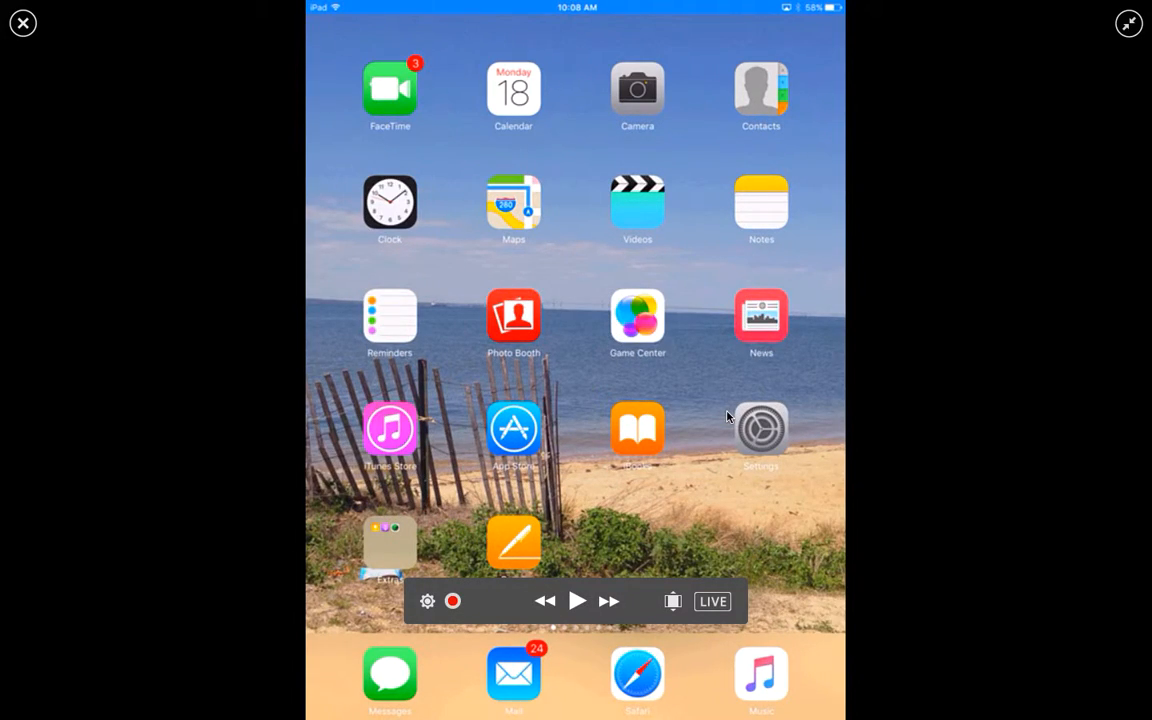
Show the iPad's Settings with its Wi-Fi entry reading WCPS
click(760, 428)
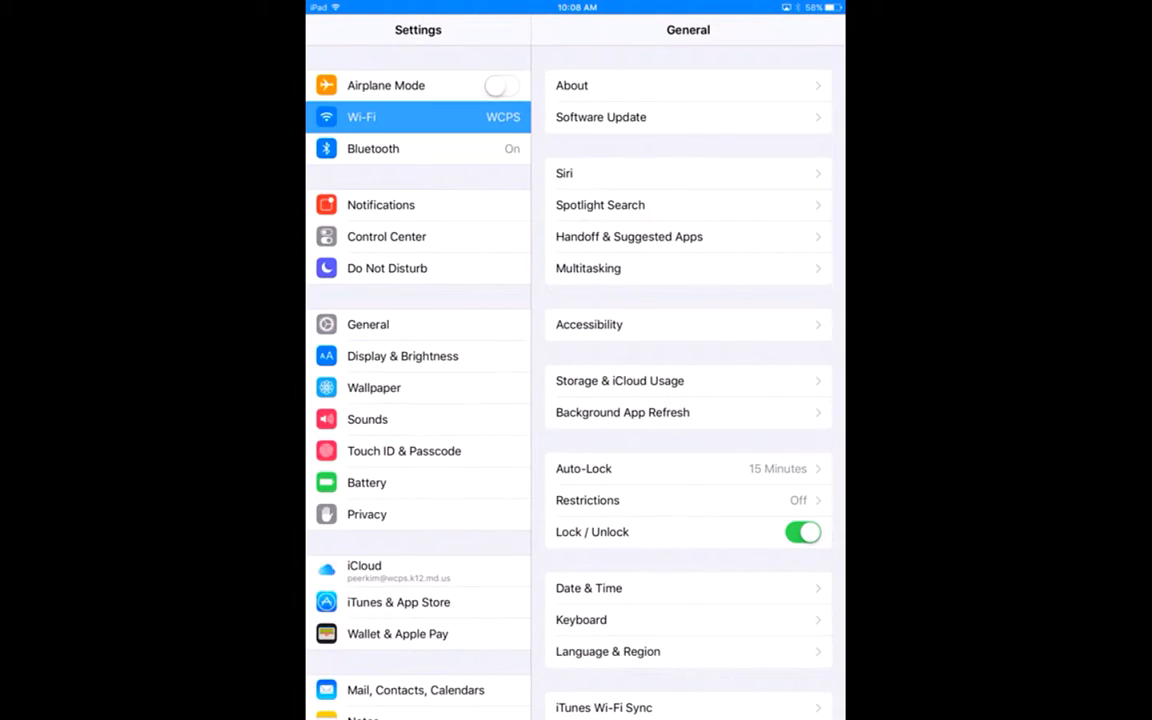
click(360, 116)
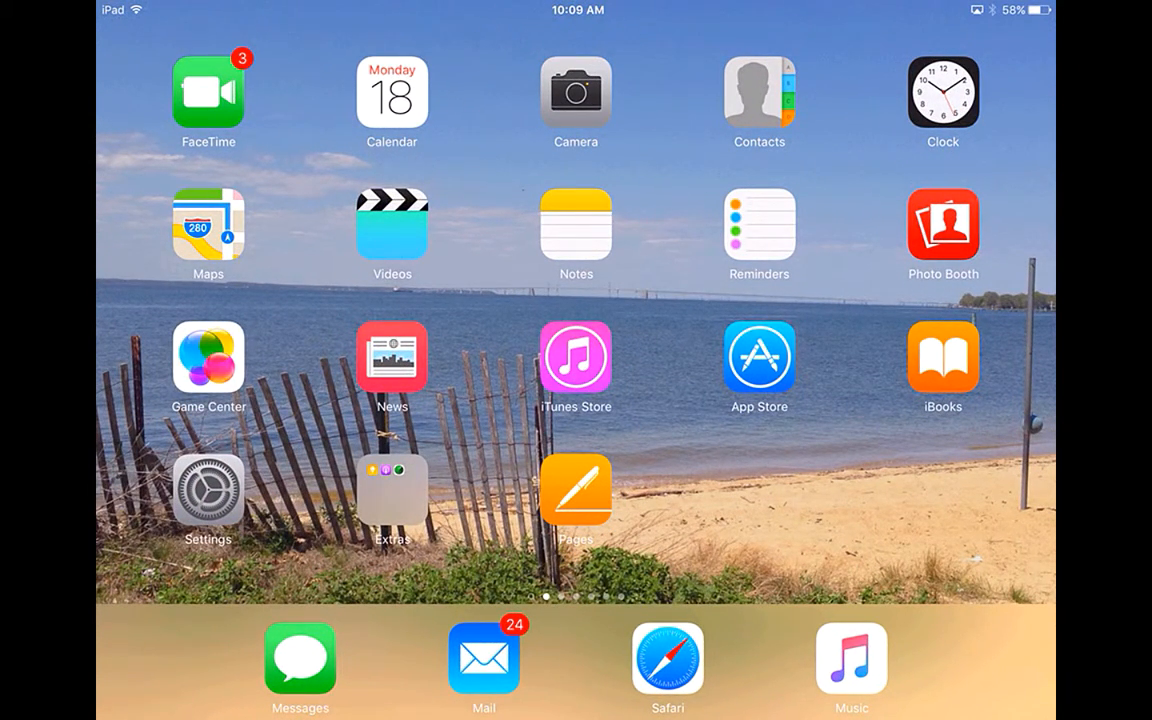
Swipe left through each iPad home-screen page up to the QR Reader and Word page
scroll(left, 3)
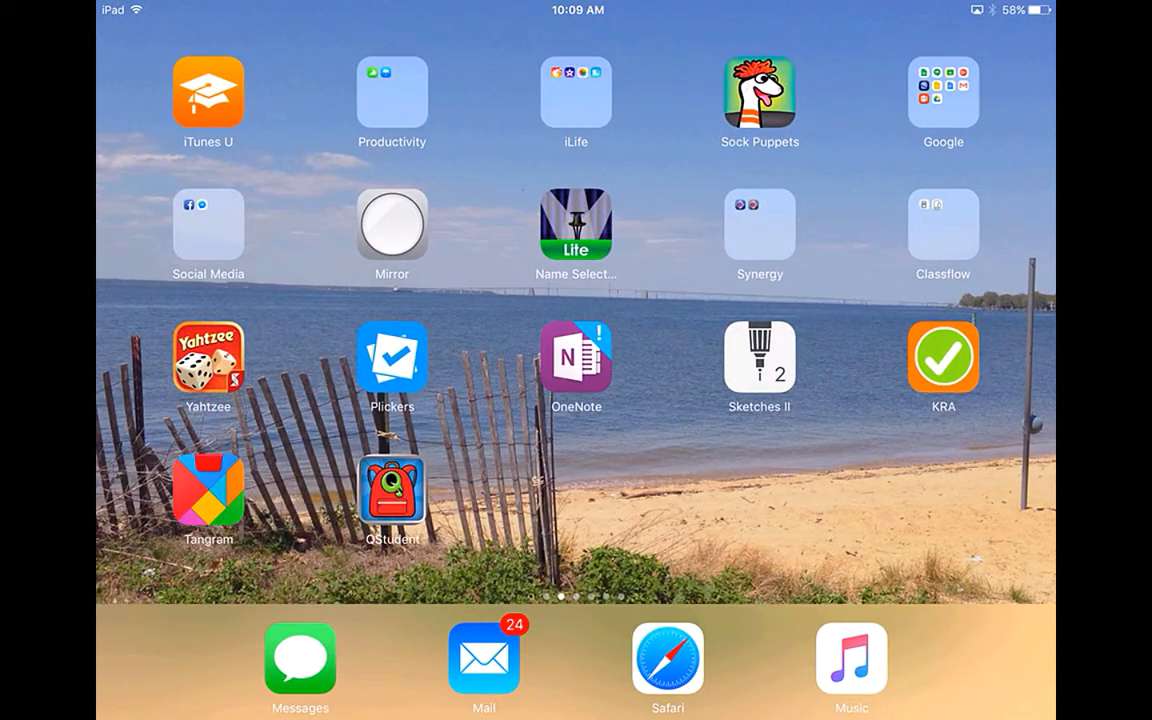
scroll(left, 3)
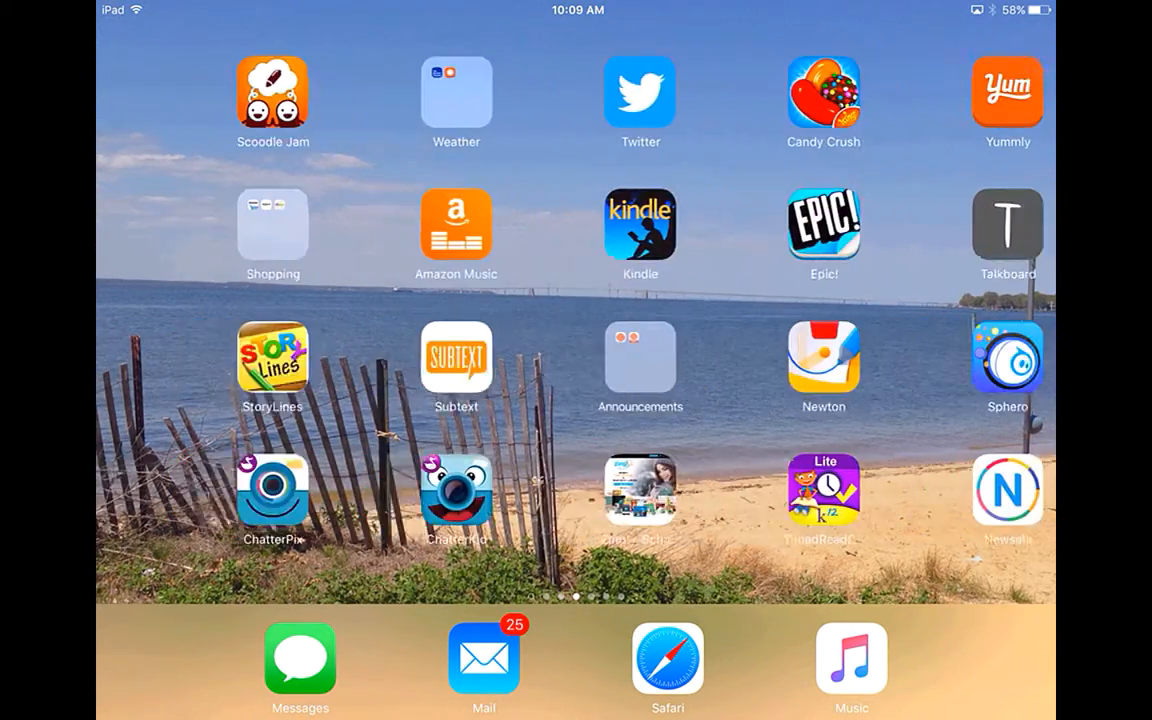
scroll(left, 3)
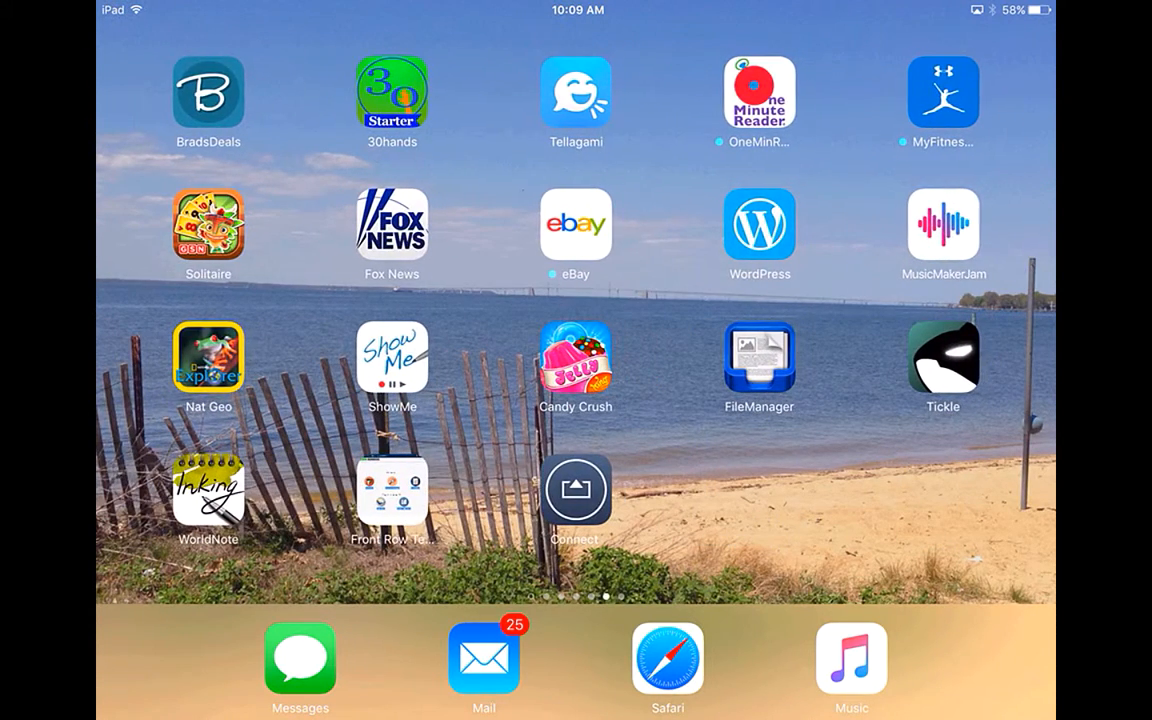
scroll(left, 3)
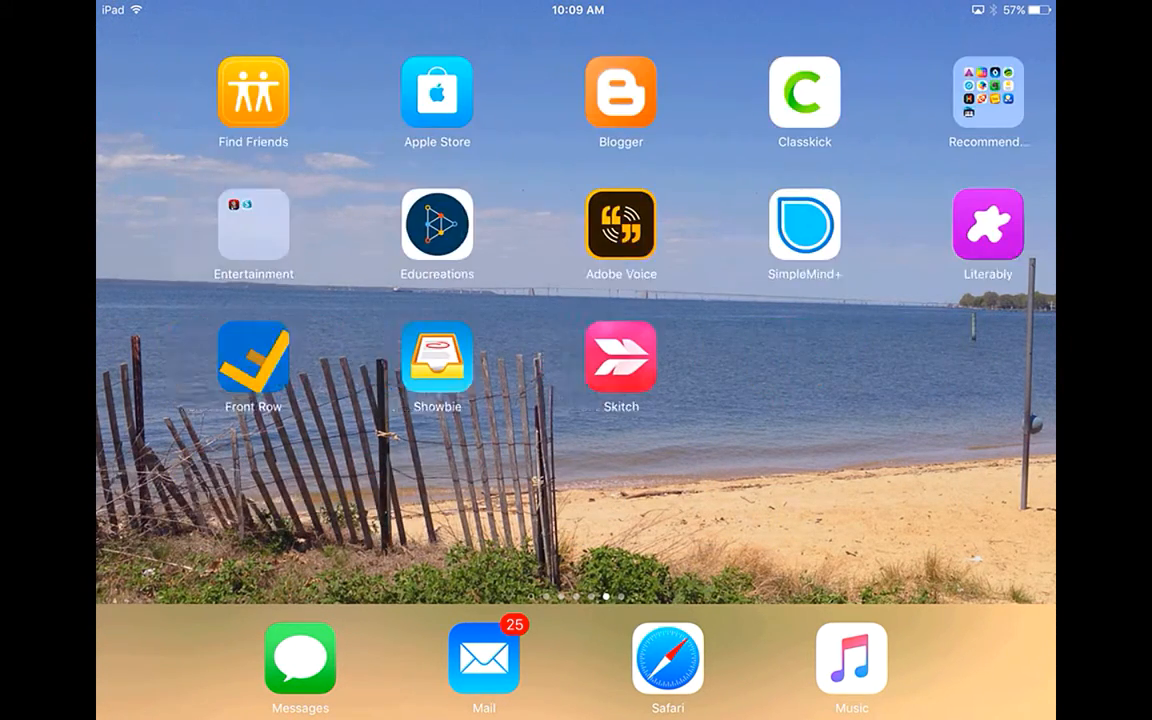
scroll(left, 3)
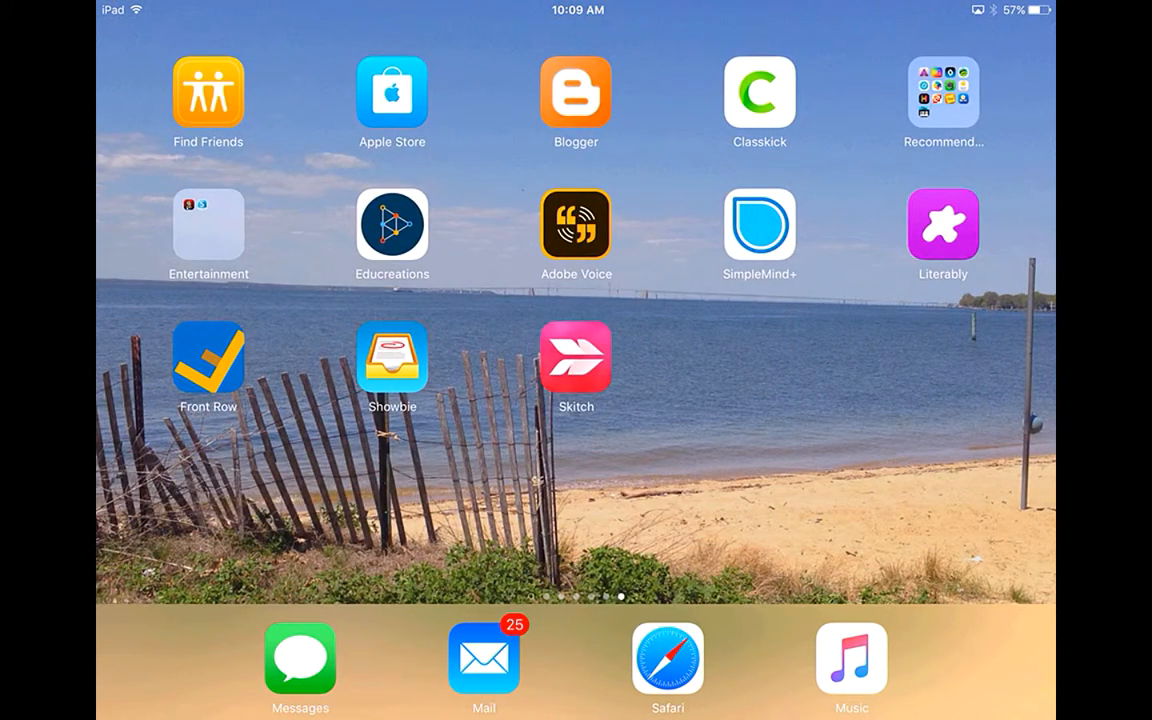
scroll(left, 3)
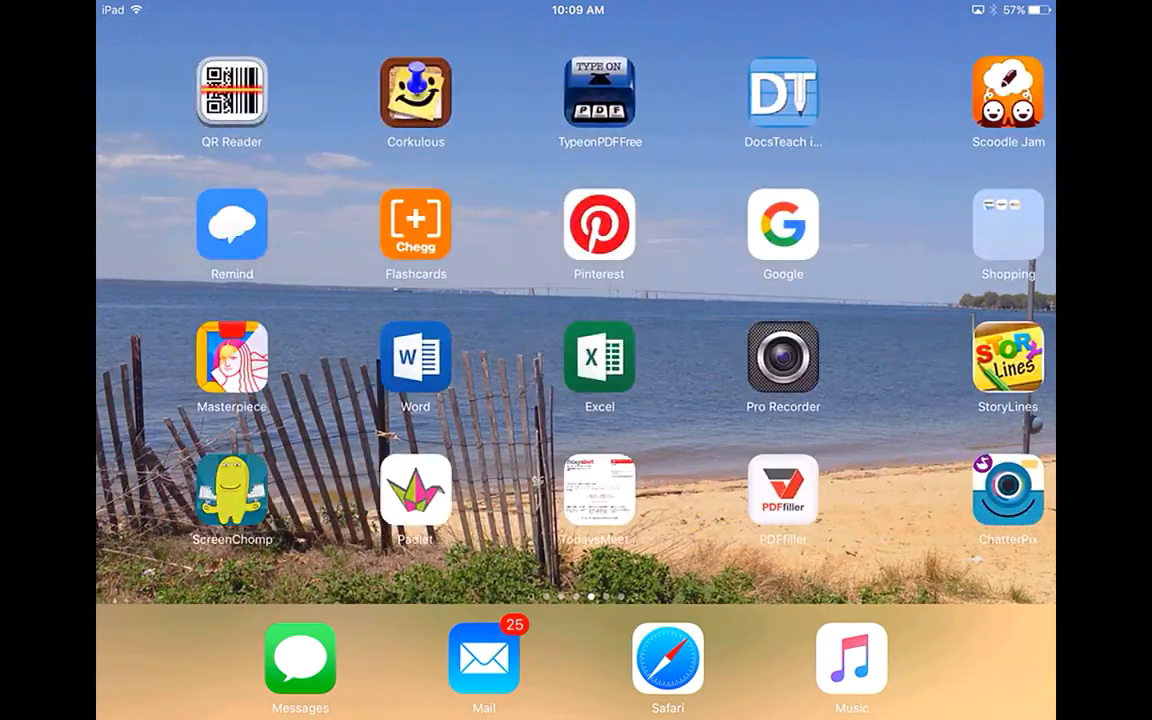
scroll(left, 3)
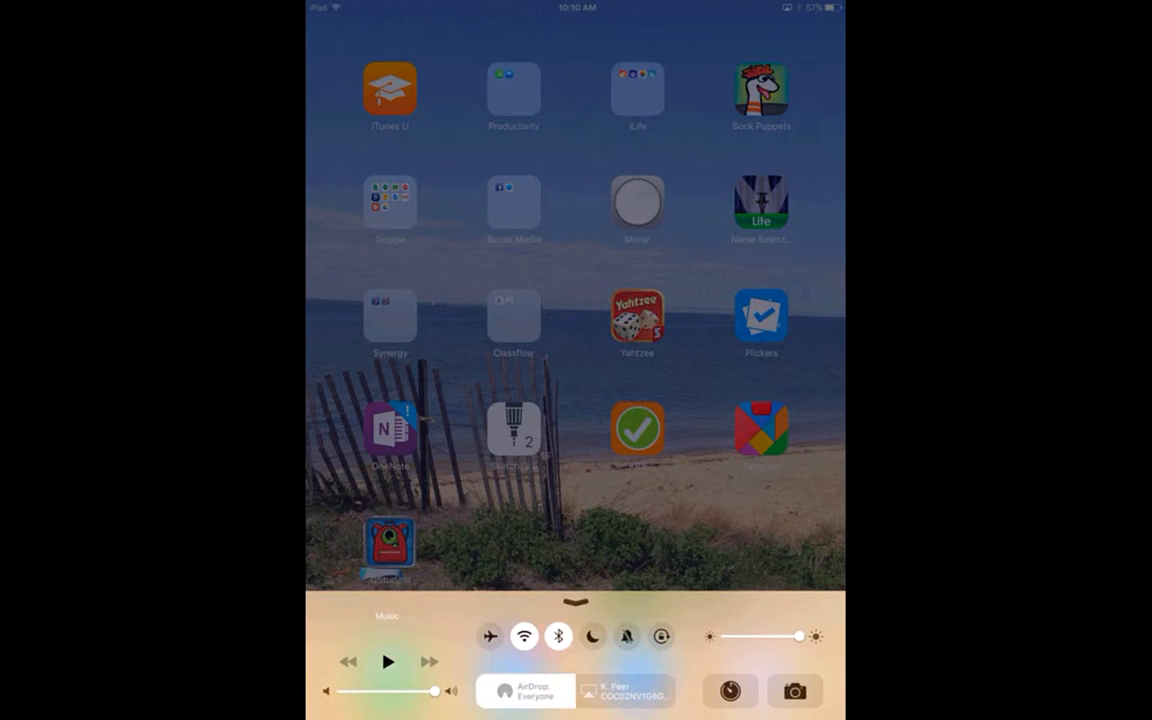
Show the iPad's AirPlay device list with mirroring on to the K. Peer Mac
click(524, 690)
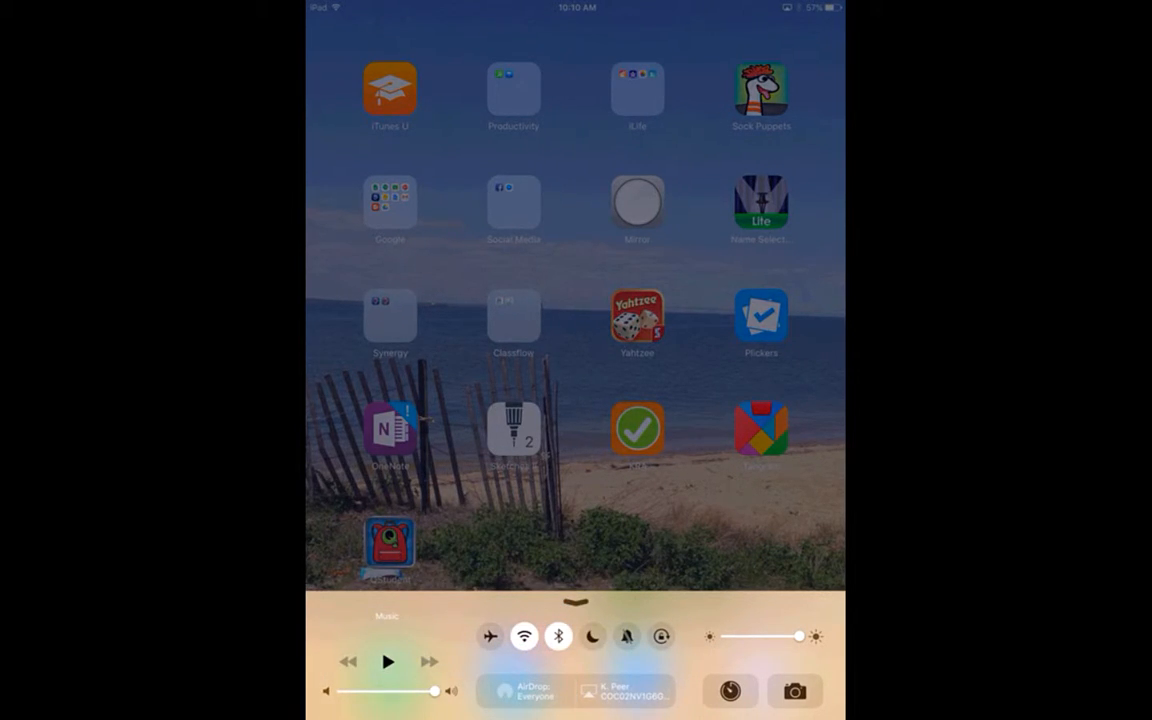
click(624, 690)
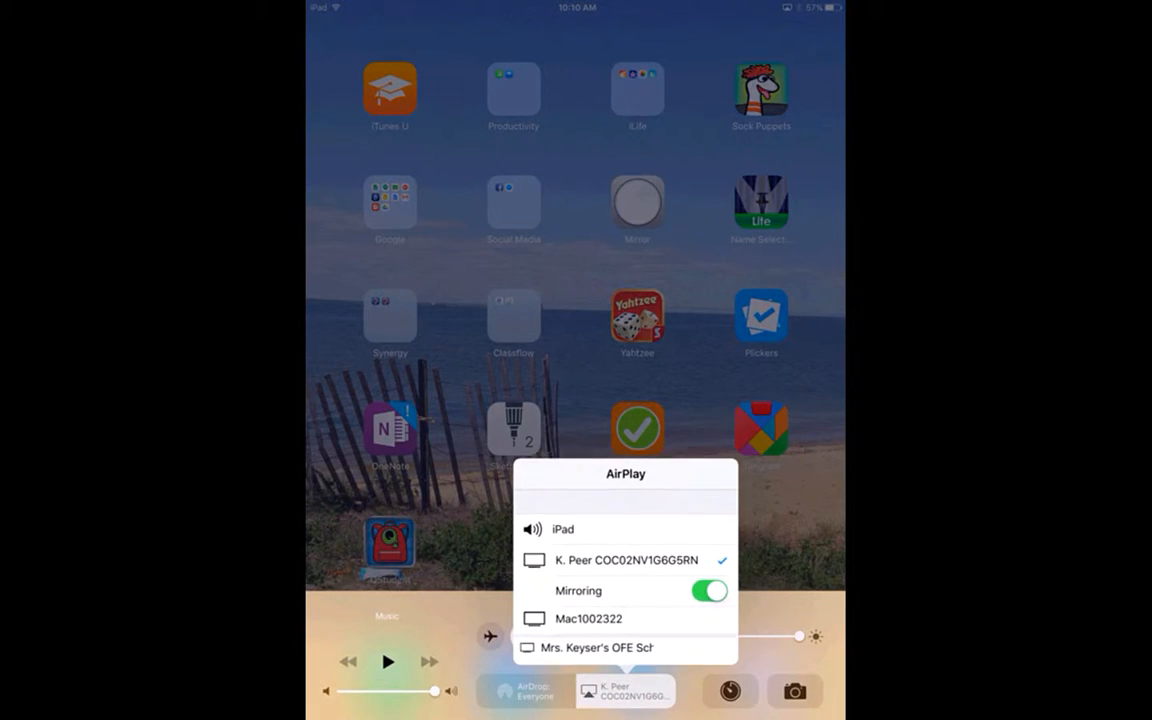